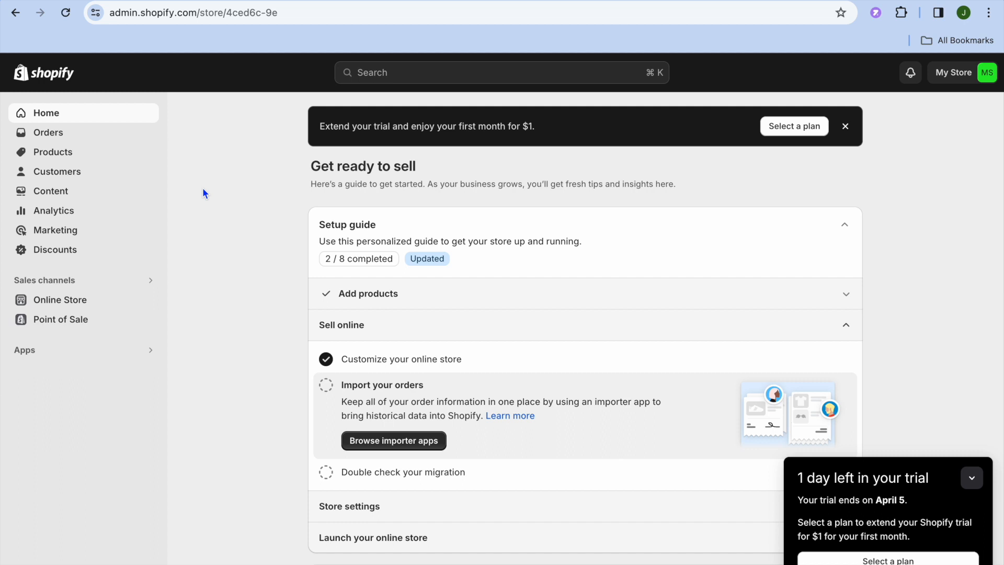
mouse_move(206, 337)
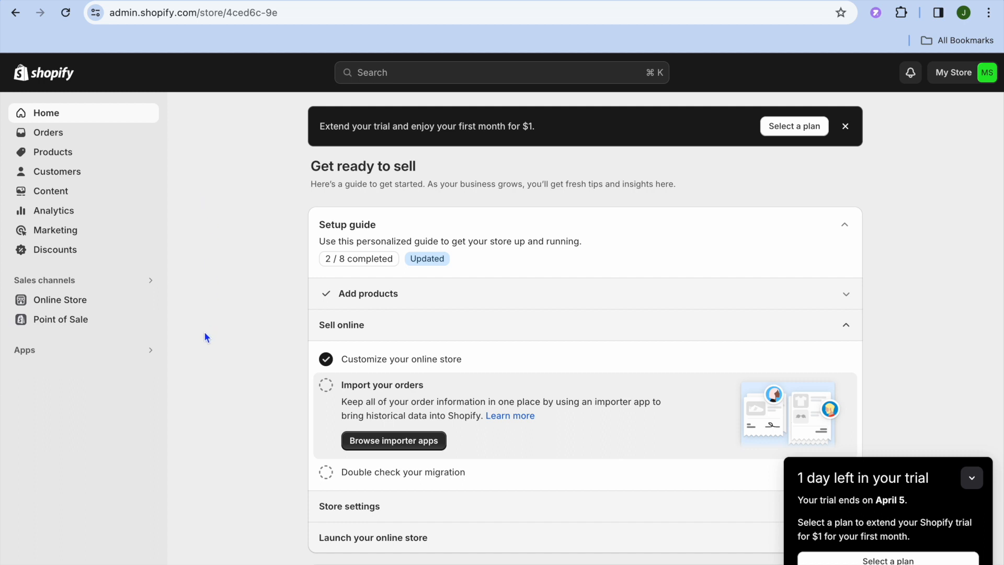
mouse_move(103, 361)
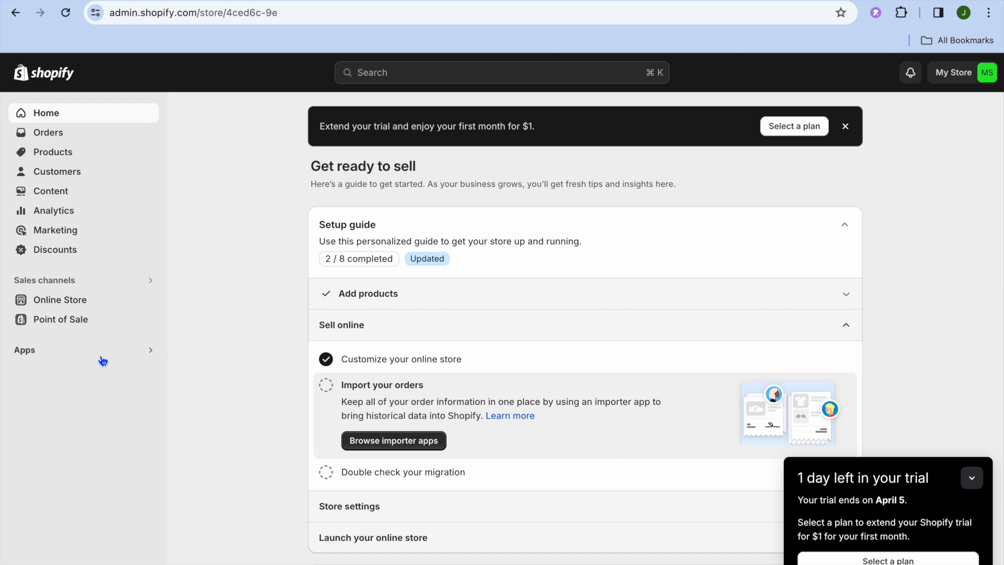
Go to the store's Apps and sales channels settings listing the installed apps
left_click(24, 349)
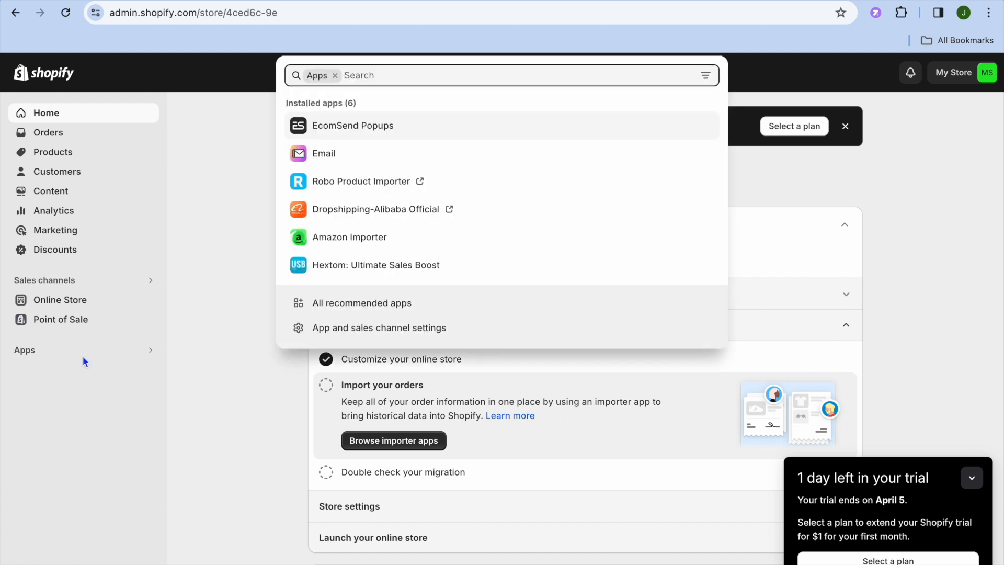
mouse_move(378, 328)
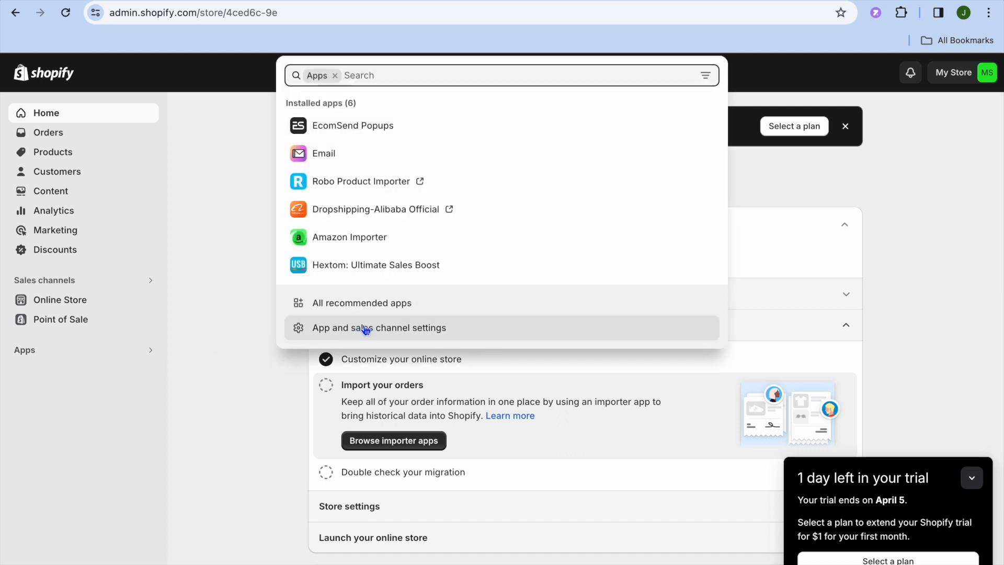
left_click(378, 327)
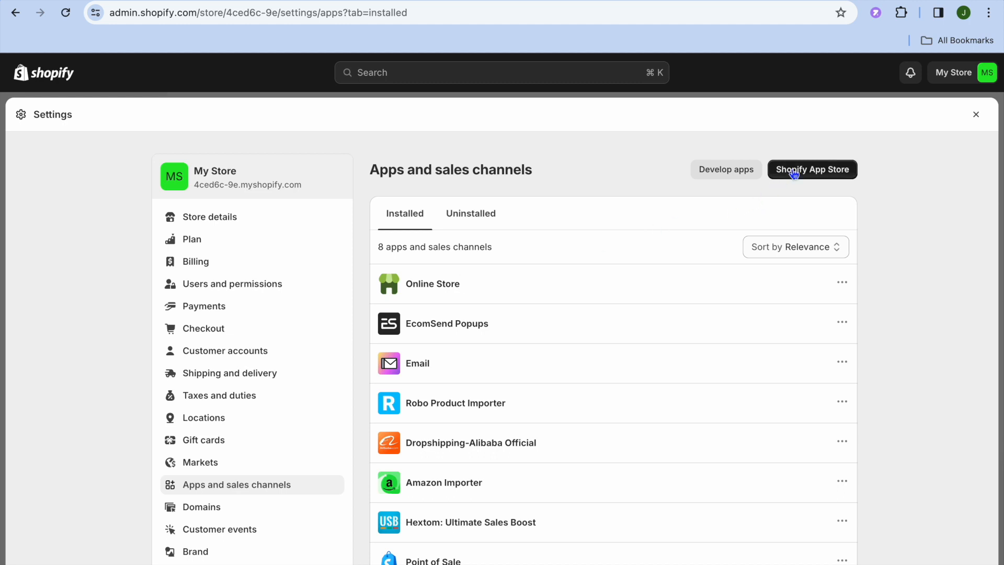
Review the Trafficly - Visitors Counter listing in the Shopify App Store
left_click(812, 169)
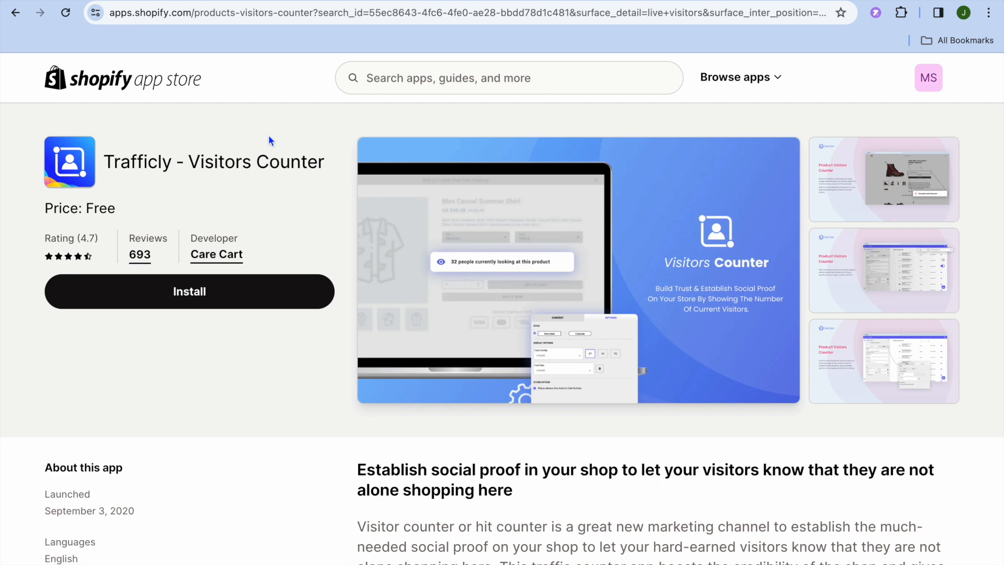
mouse_move(175, 162)
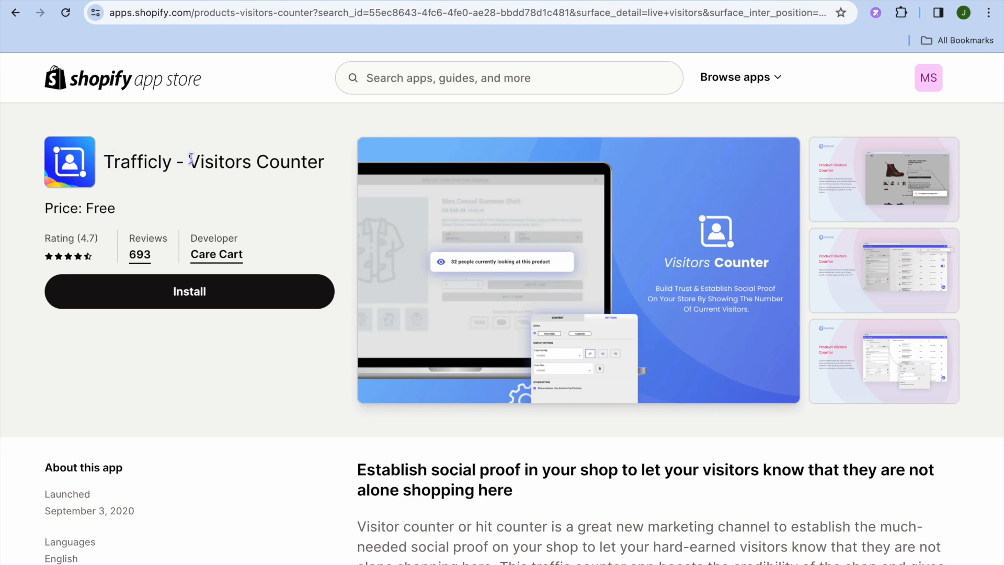
mouse_move(288, 161)
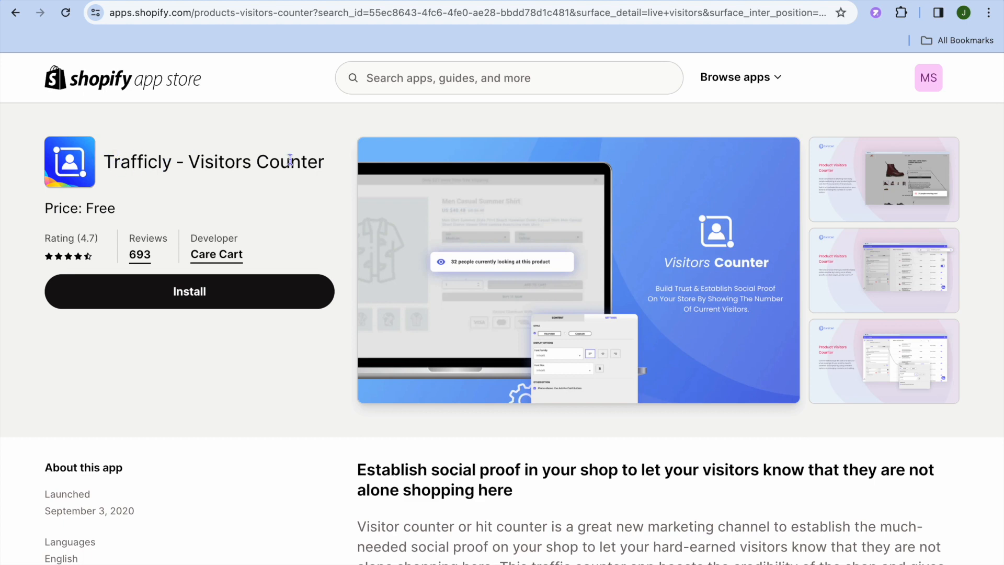
scroll("down", 3)
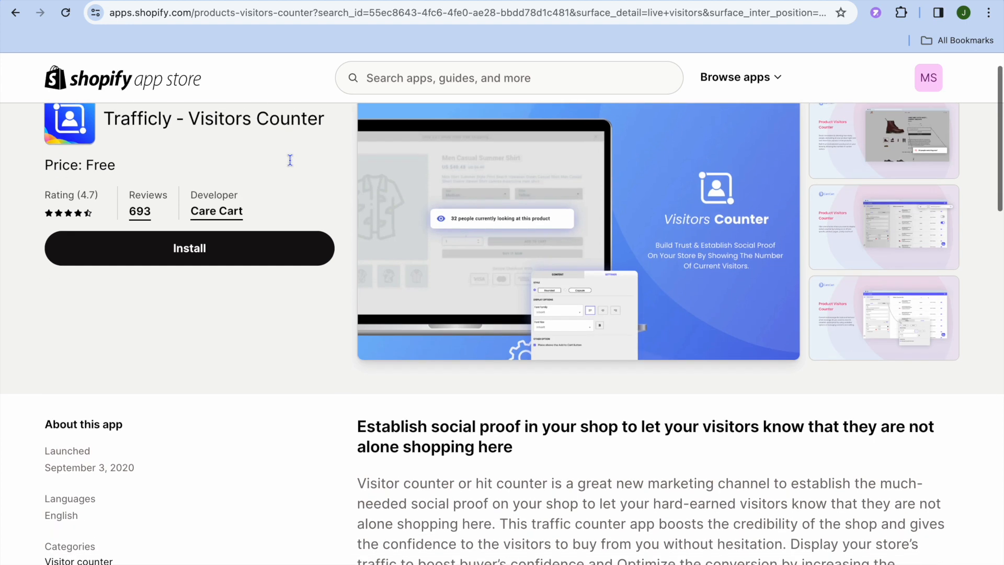
scroll("down", 3)
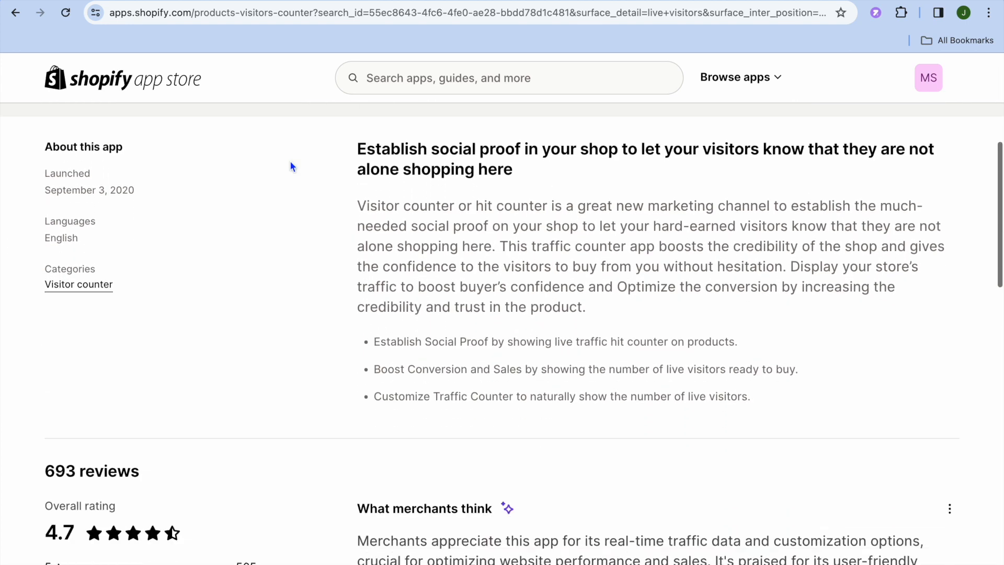
scroll("down", 3)
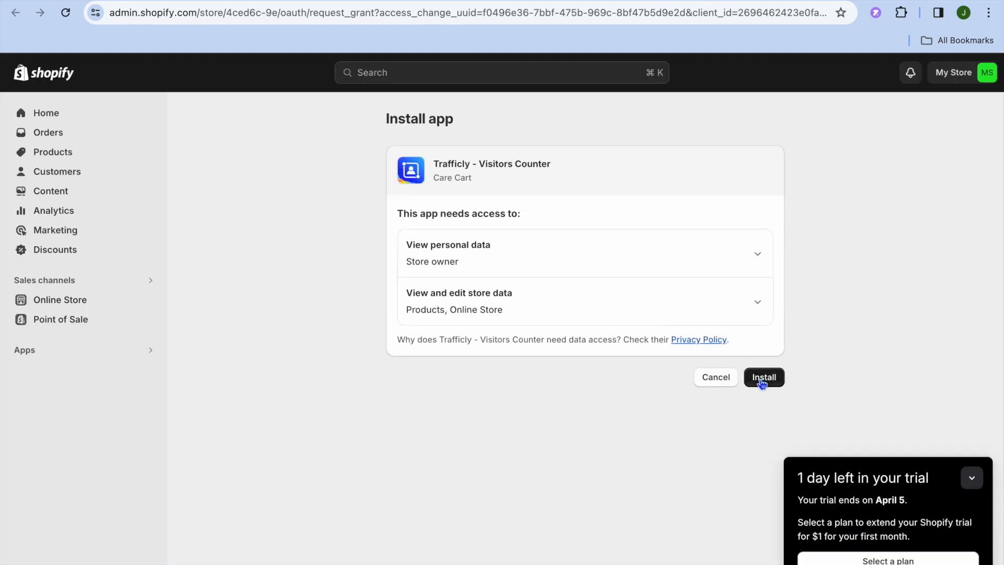
Install Trafficly - Visitors Counter, granting access to store owner data, products and online store
left_click(764, 376)
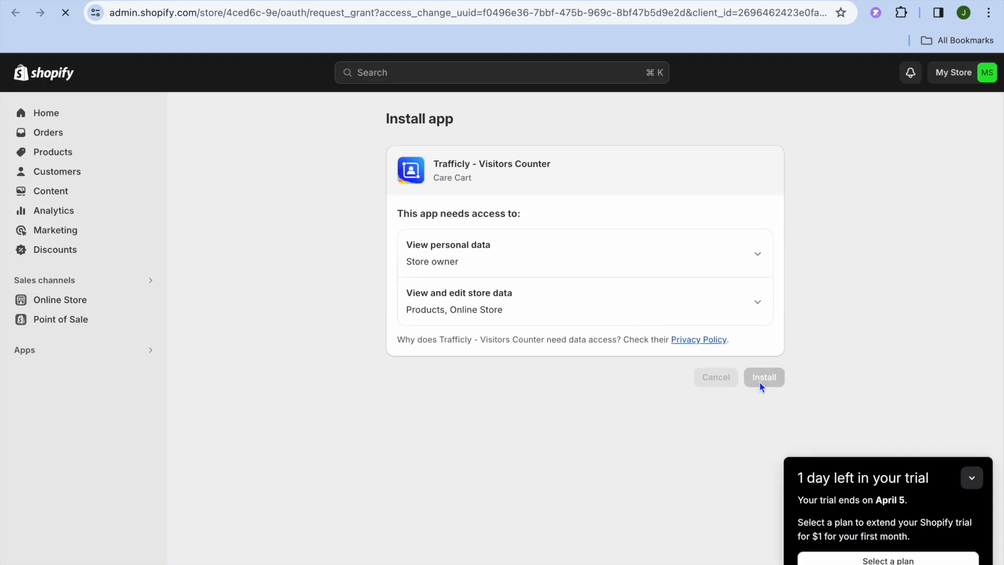
left_click(763, 377)
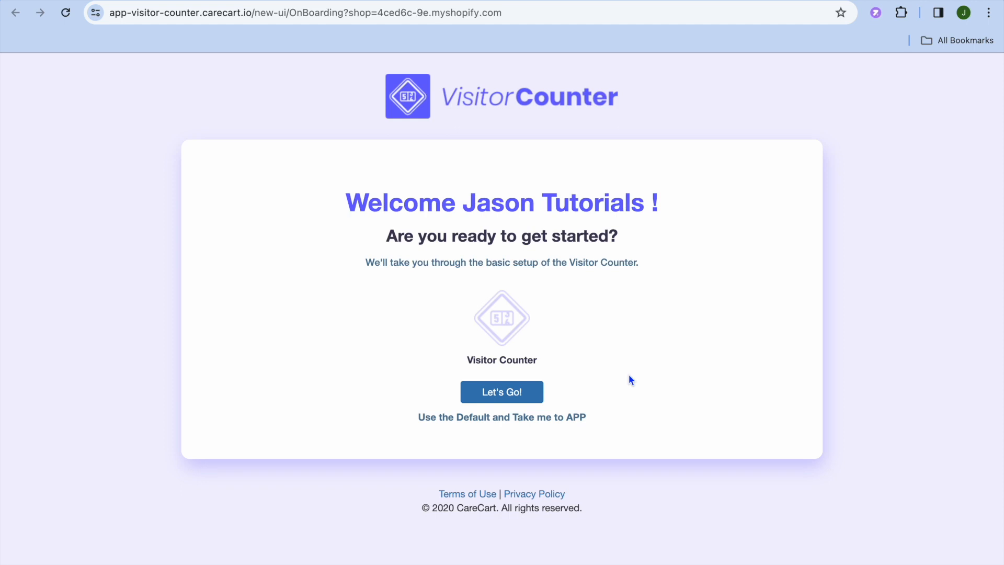
Finish onboarding via Let's Go! and accept the automatic product data sync
left_click(501, 391)
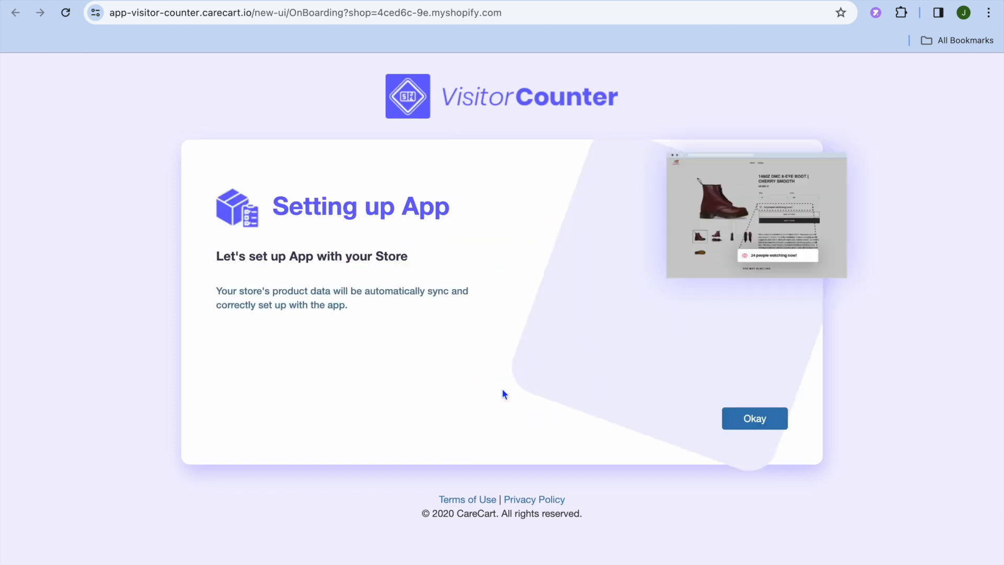
left_click(754, 419)
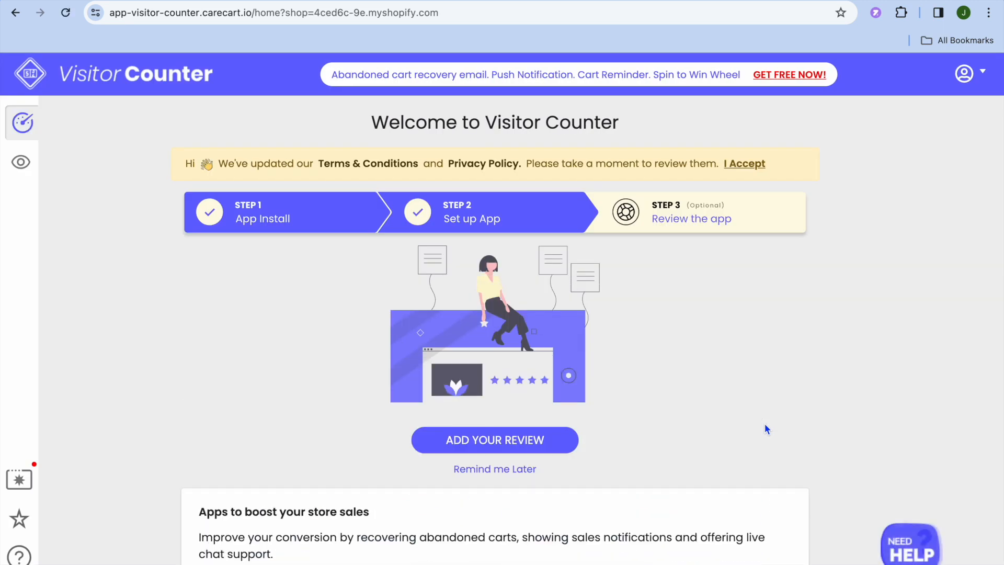
scroll("down", 3)
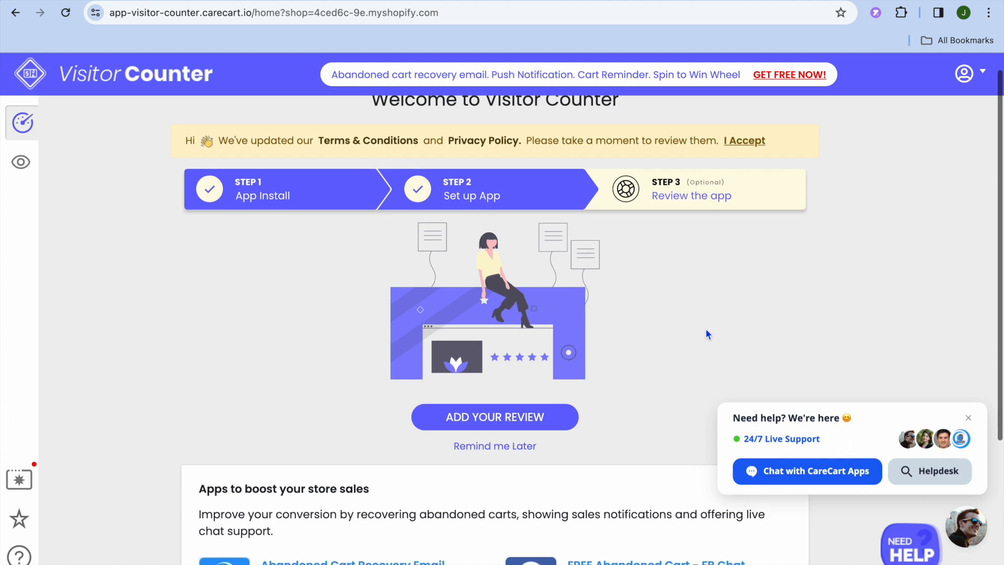
scroll("down", 3)
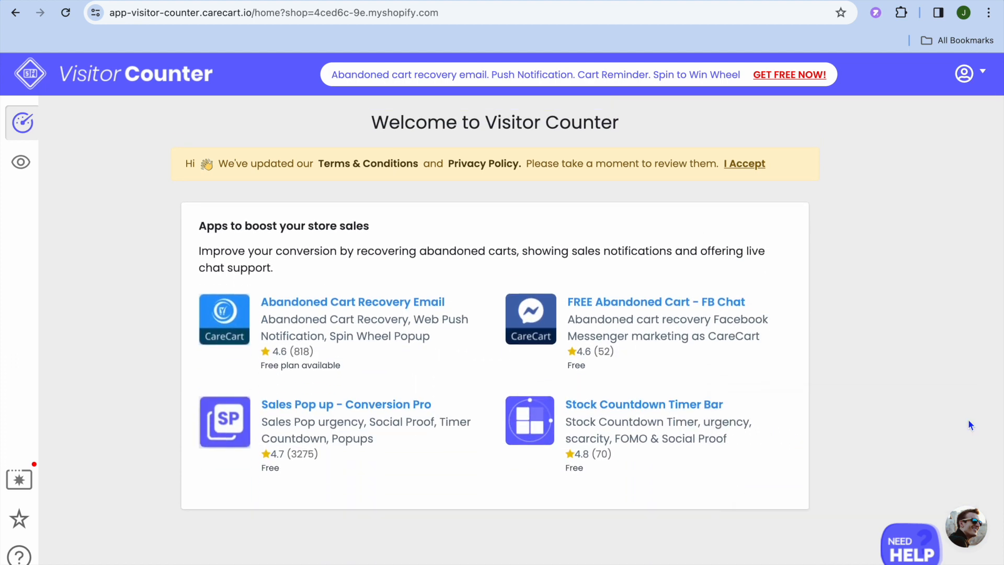
mouse_move(539, 285)
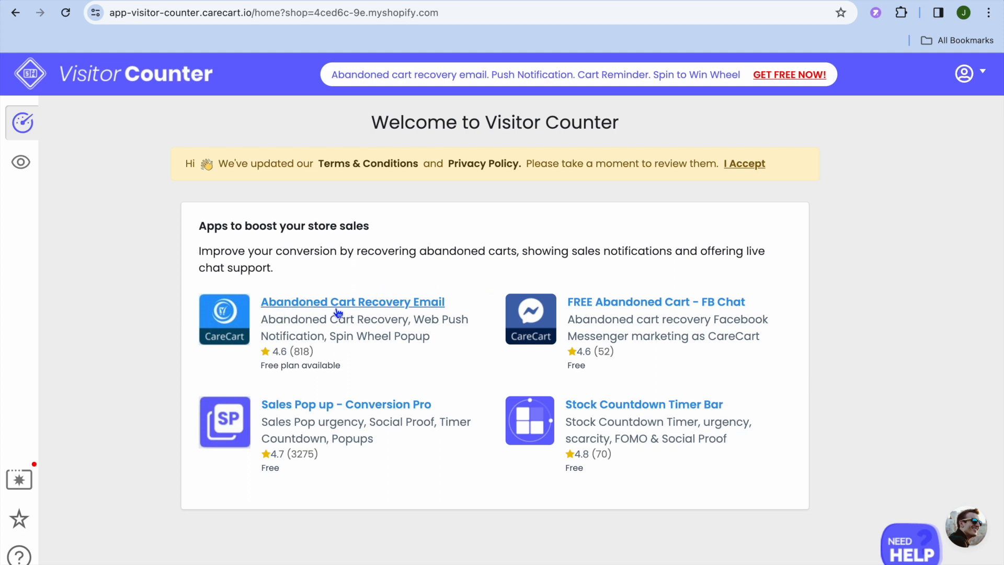
mouse_move(398, 311)
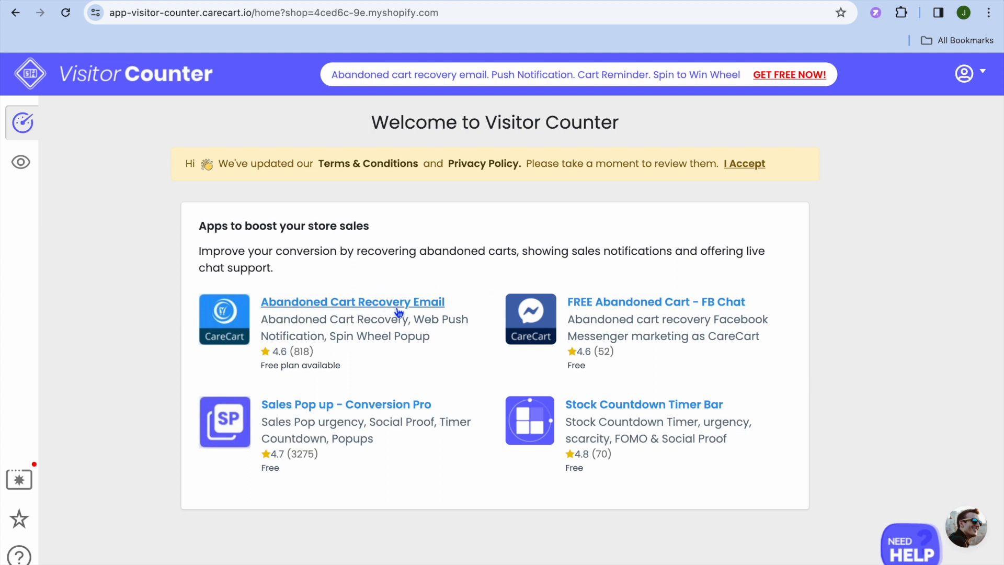
mouse_move(668, 314)
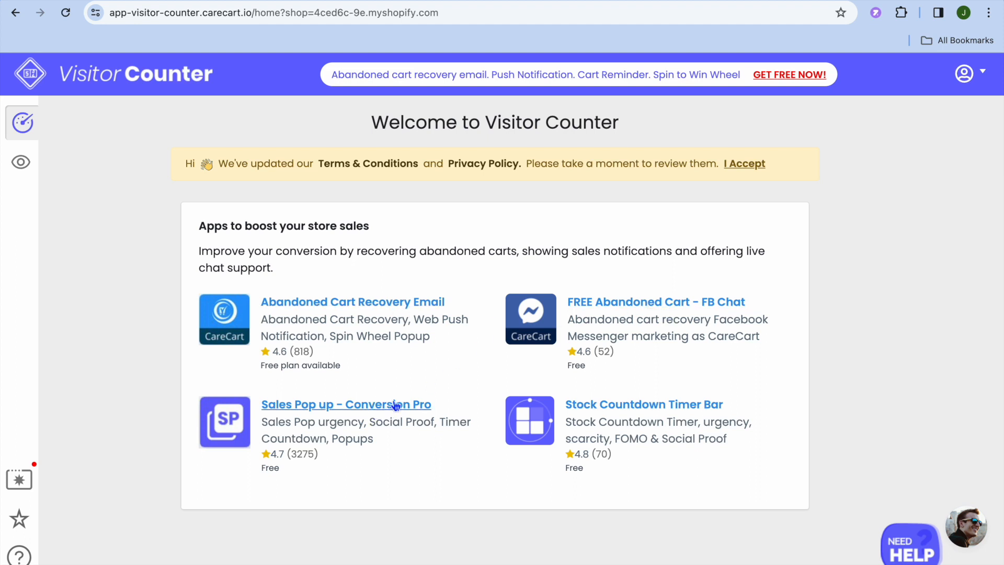
mouse_move(465, 408)
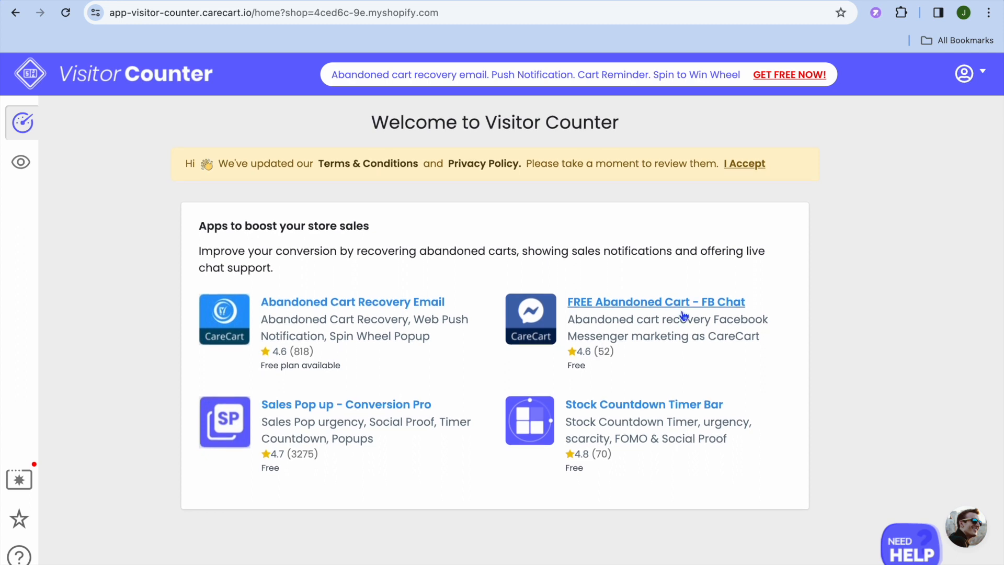
mouse_move(480, 386)
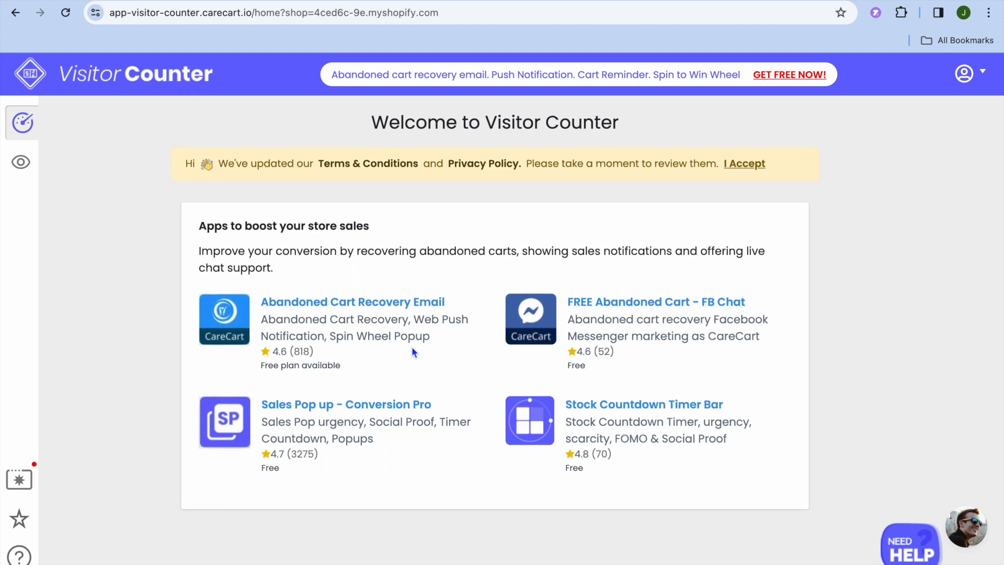
mouse_move(216, 258)
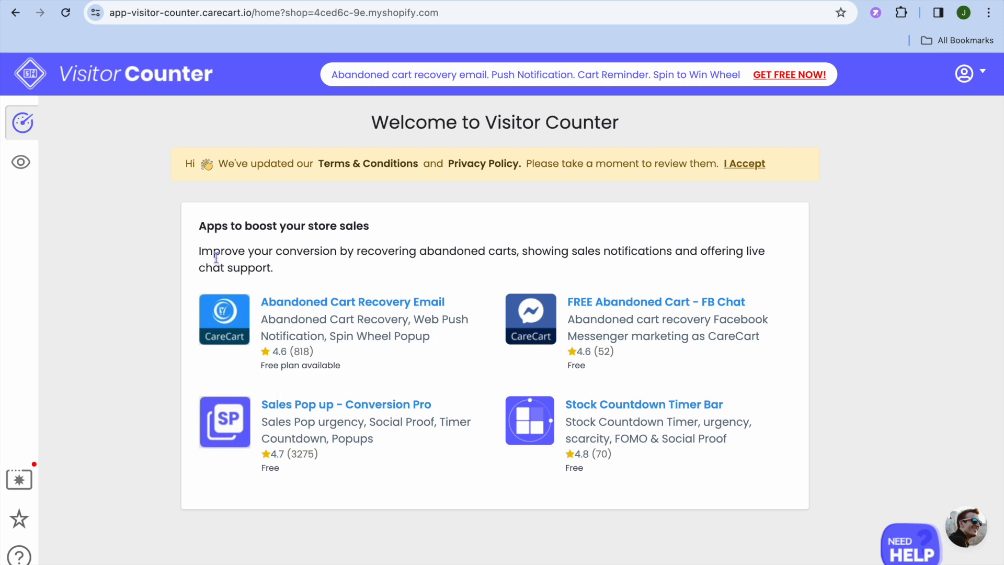
mouse_move(21, 162)
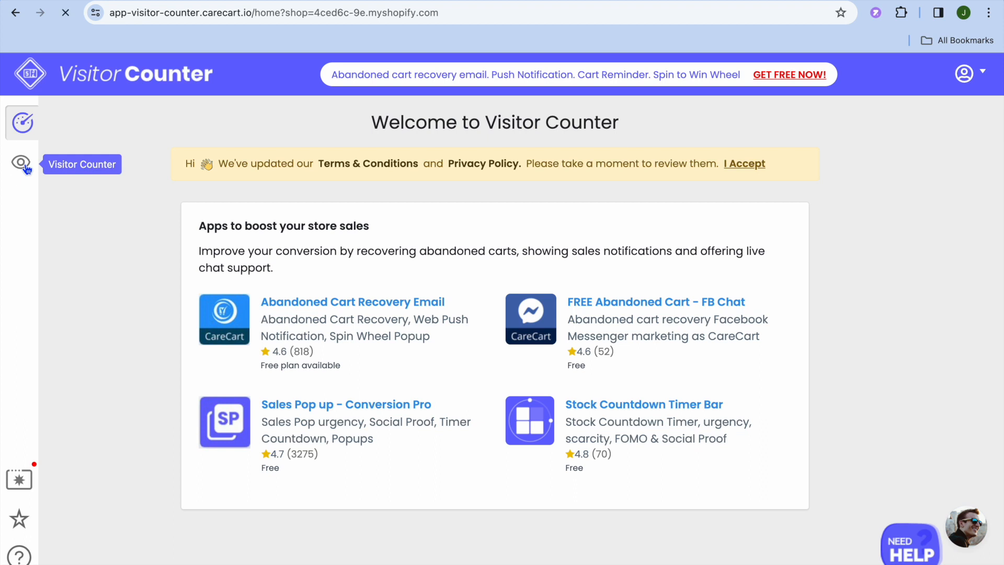
Show the Visitor Counter widget editor and scroll its list of covered products
left_click(21, 162)
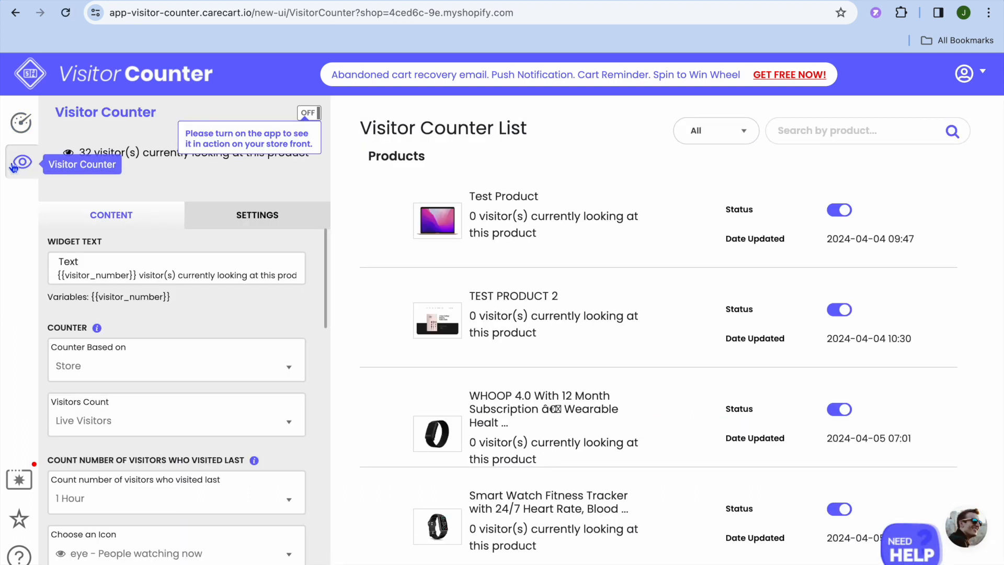
mouse_move(235, 270)
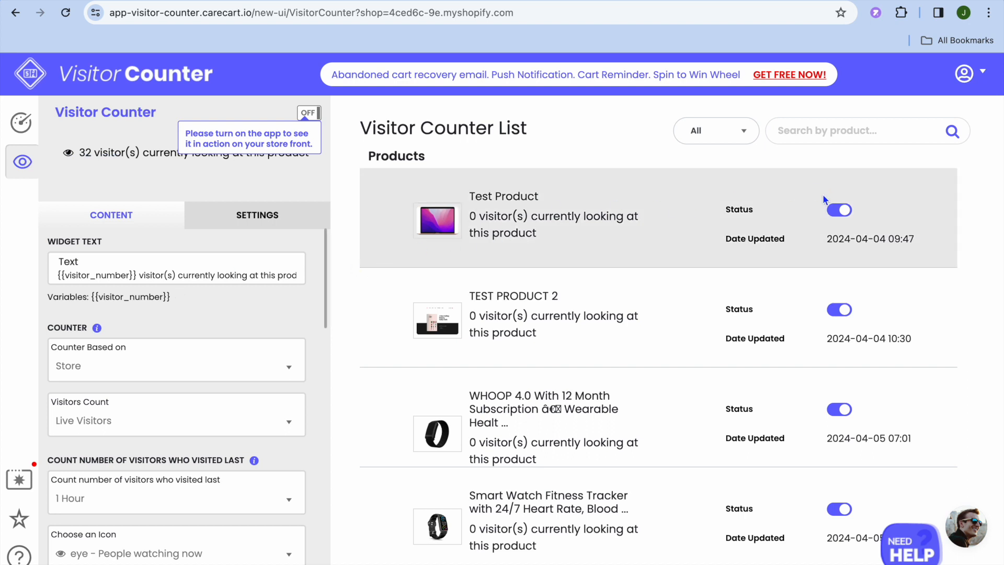
scroll("down", 3)
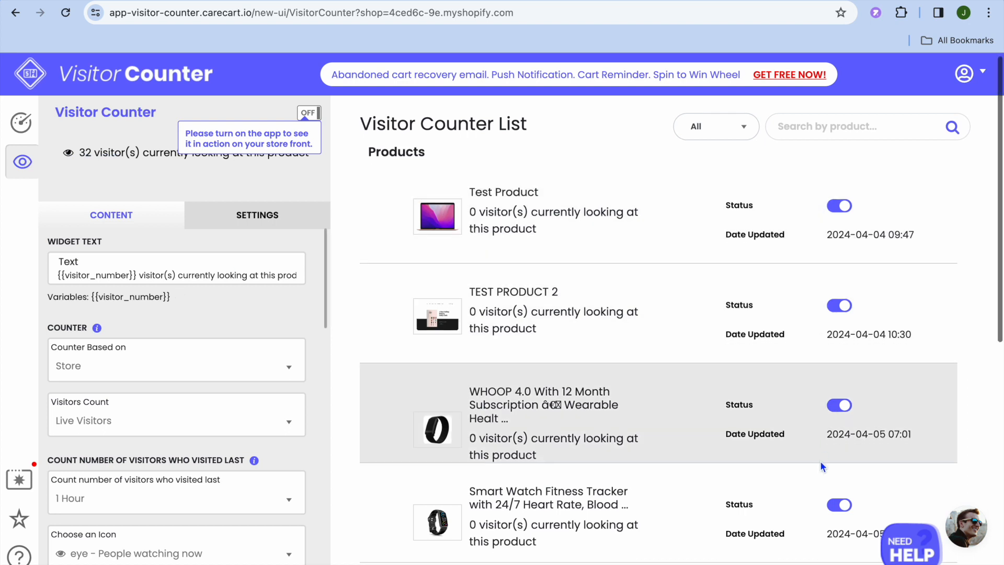
scroll("down", 3)
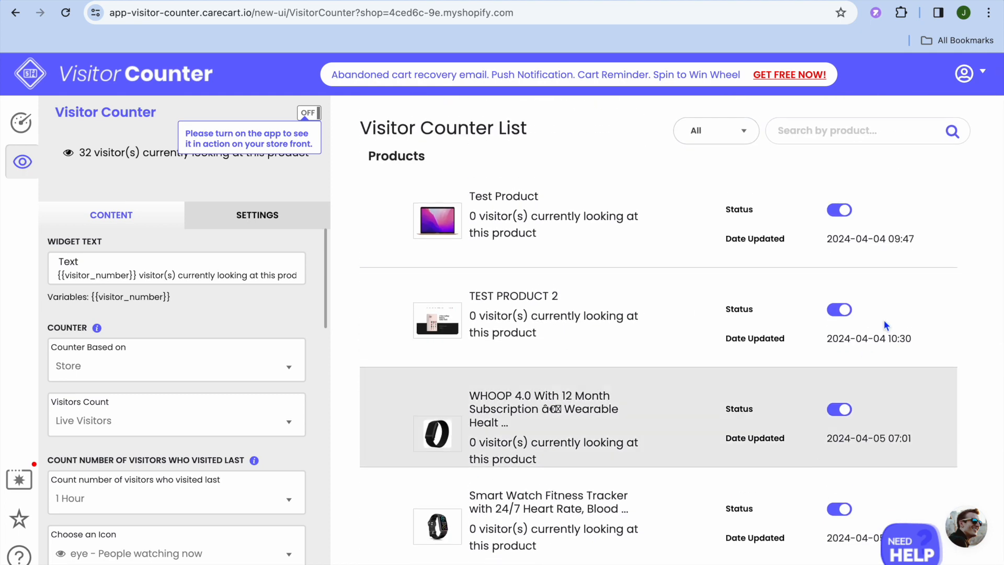
mouse_move(503, 329)
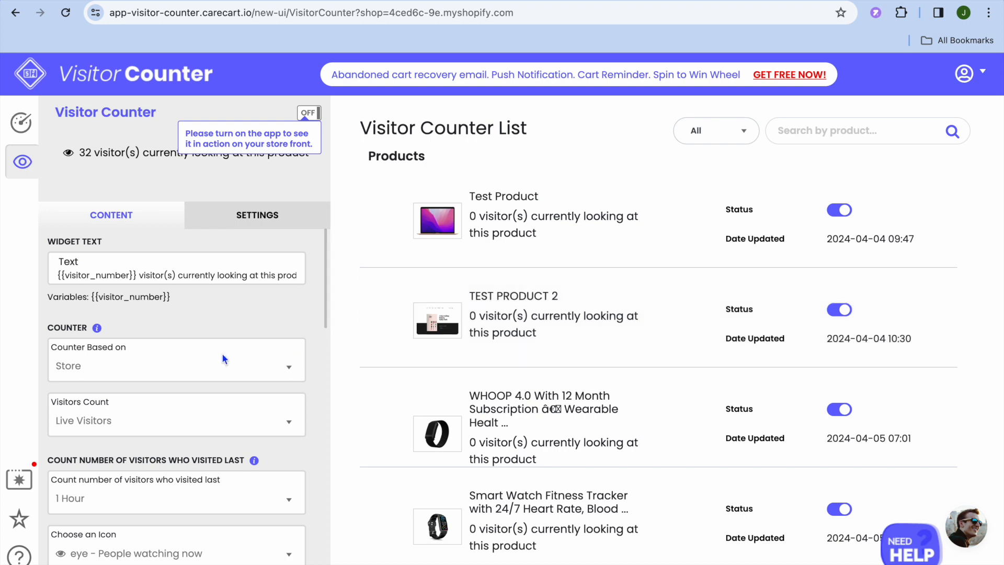
Set the visitor look-back period to 5 minutes instead of 1 hour
scroll("down", 3)
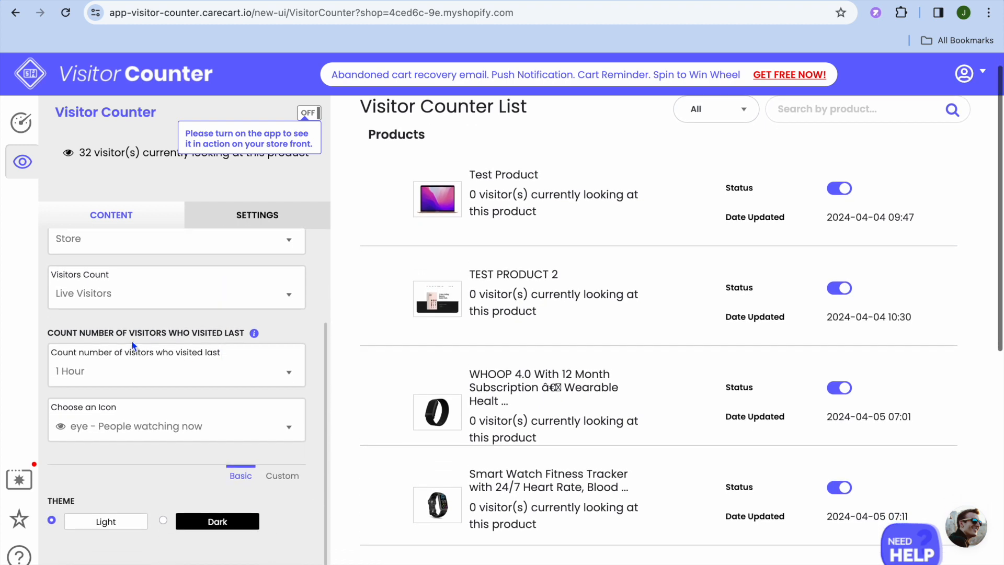
mouse_move(227, 338)
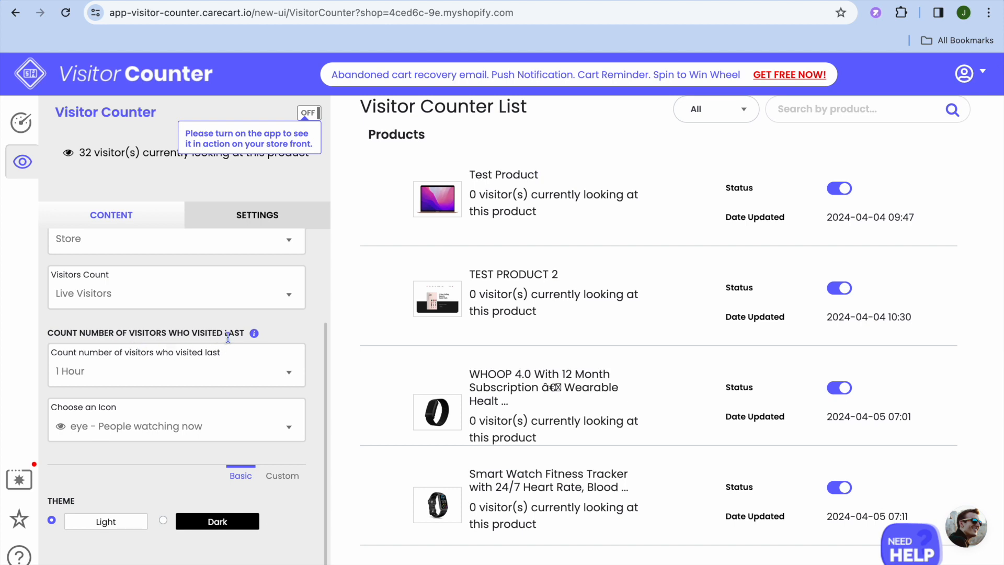
left_click(175, 370)
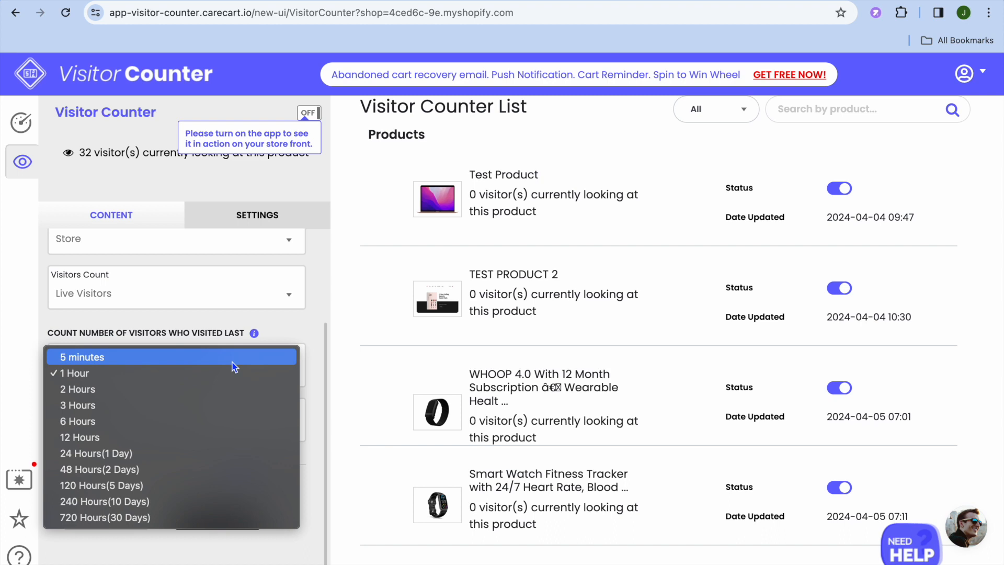
mouse_move(224, 365)
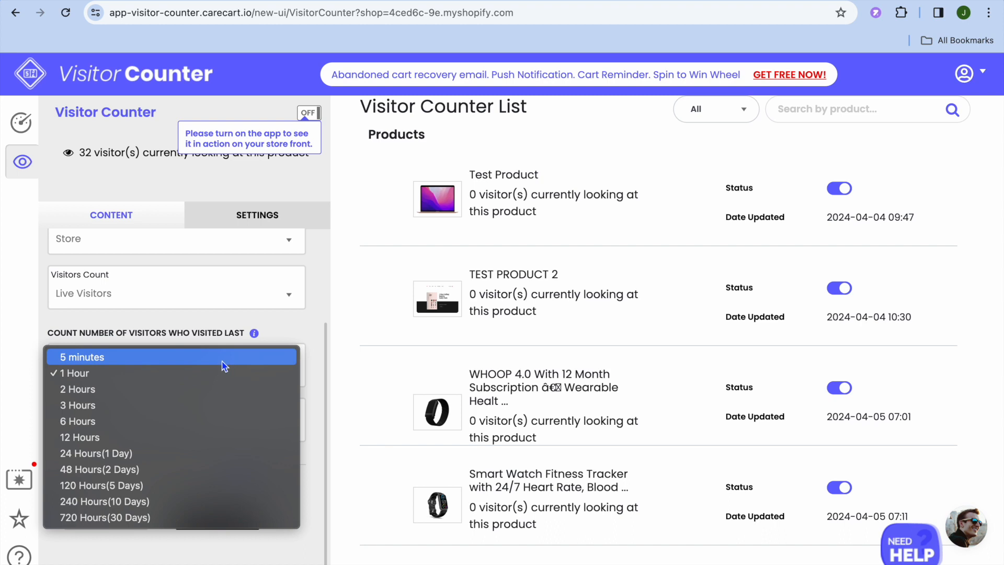
mouse_move(168, 463)
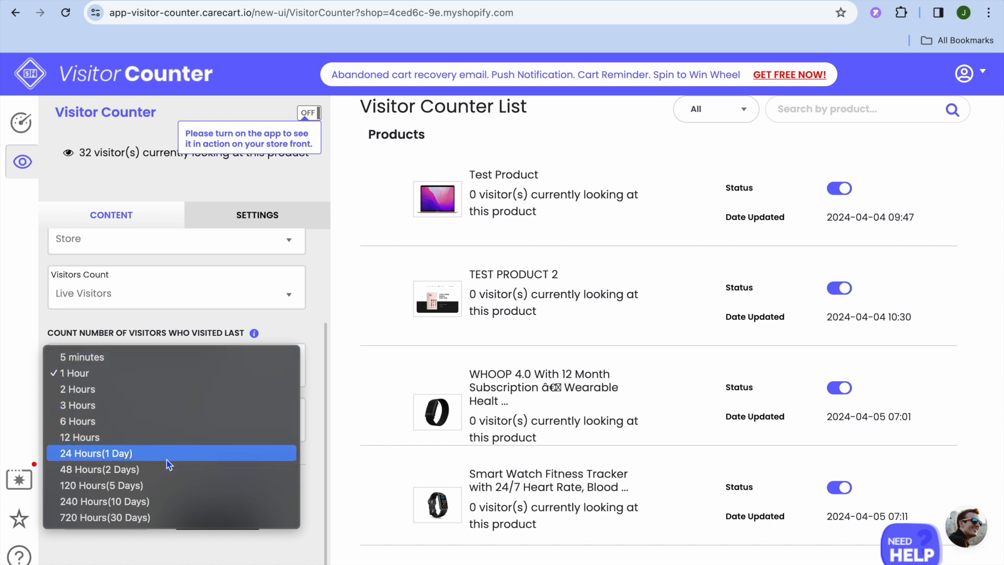
mouse_move(196, 356)
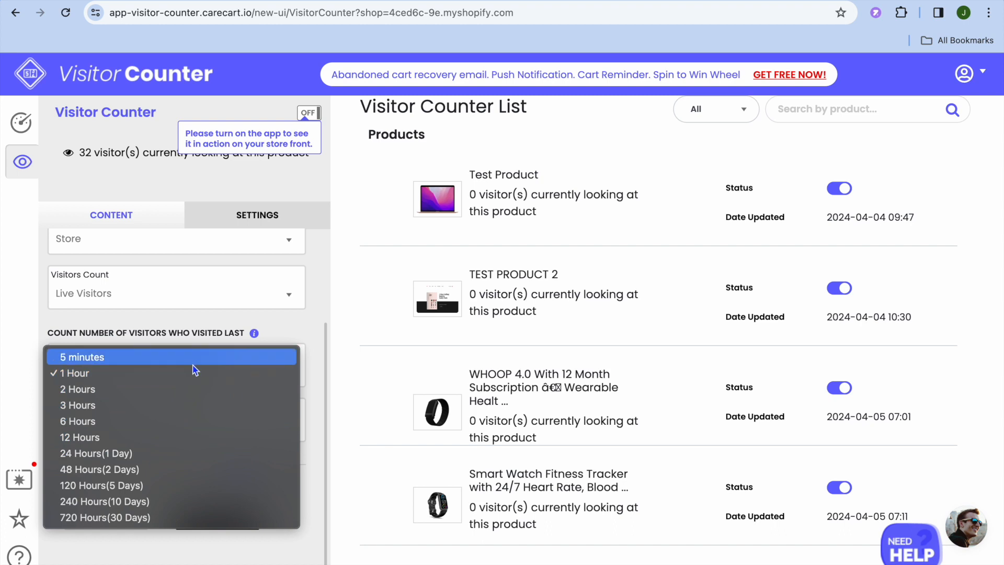
mouse_move(232, 356)
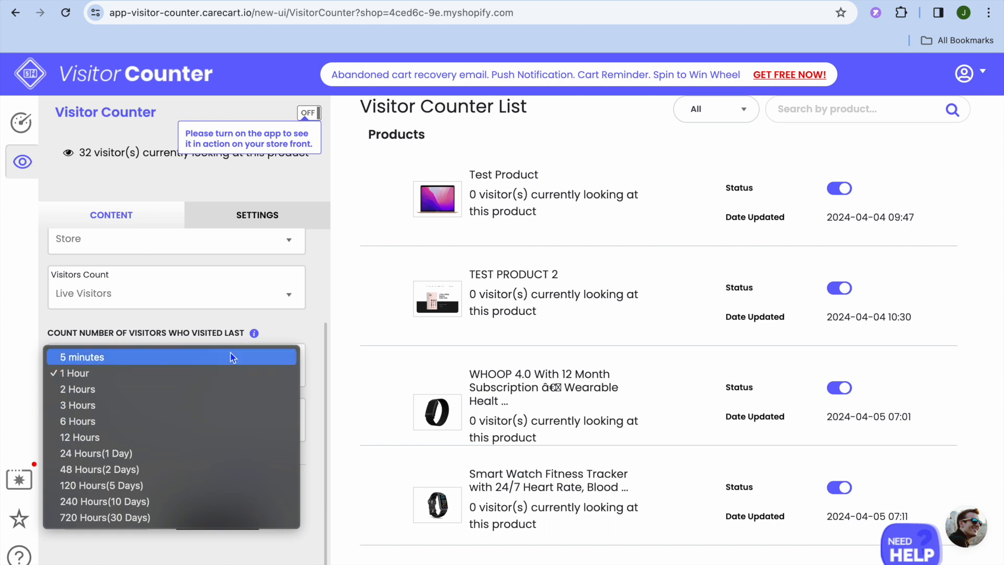
left_click(81, 357)
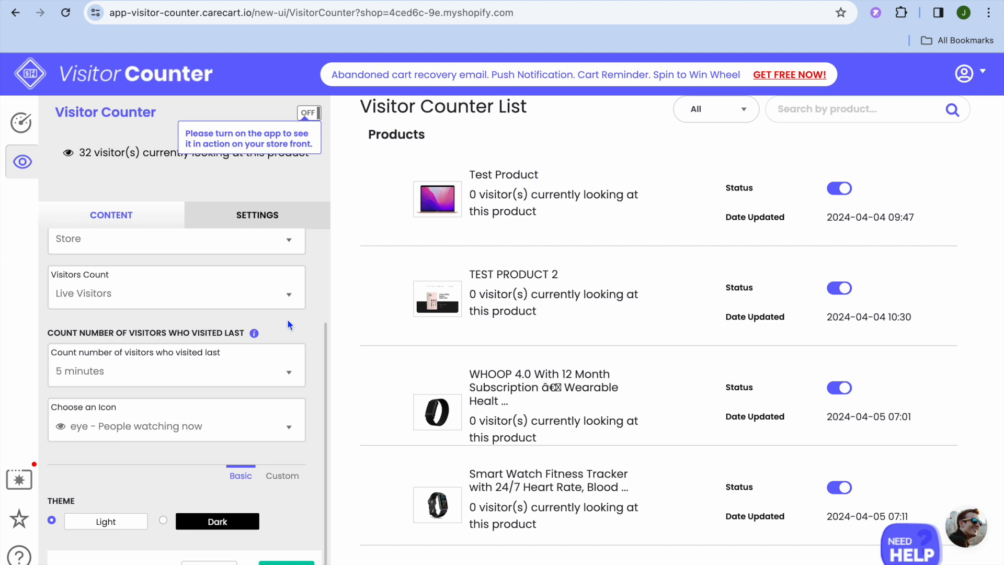
mouse_move(260, 425)
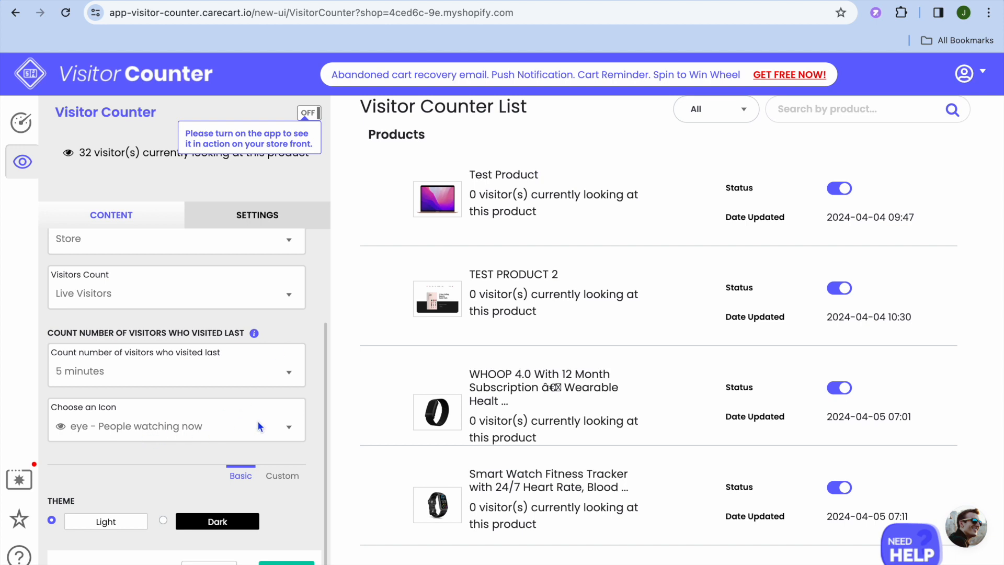
left_click(175, 426)
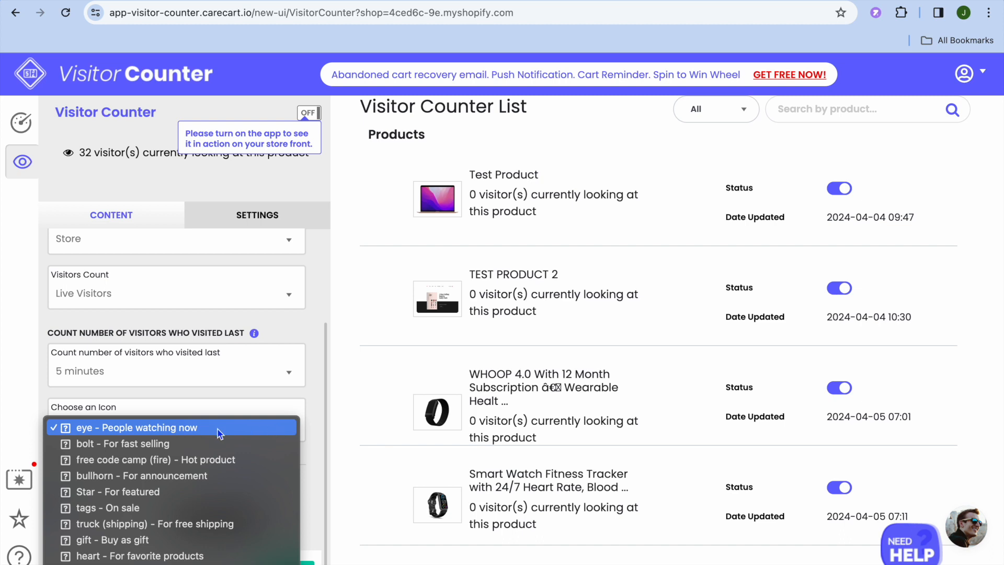
mouse_move(187, 444)
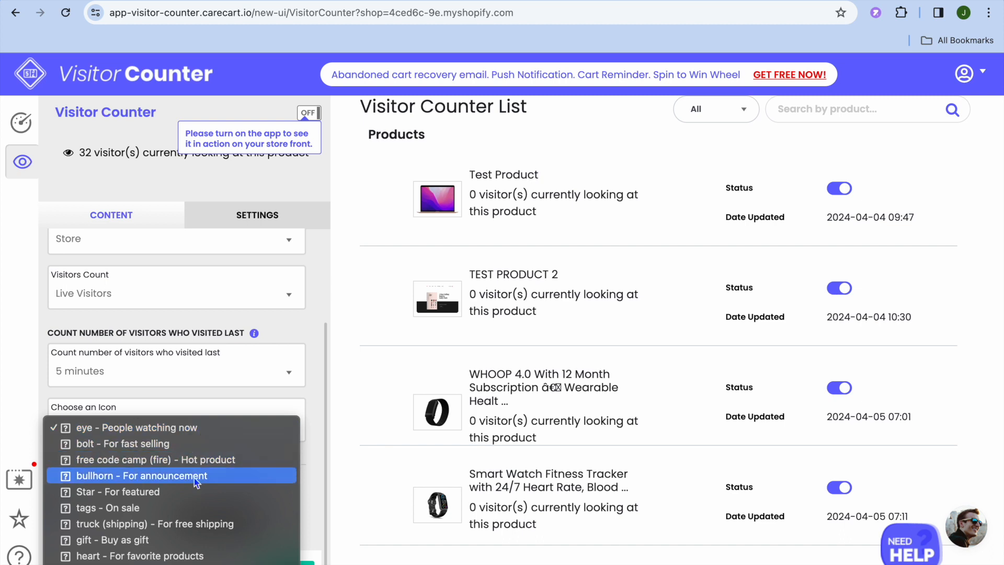
mouse_move(211, 427)
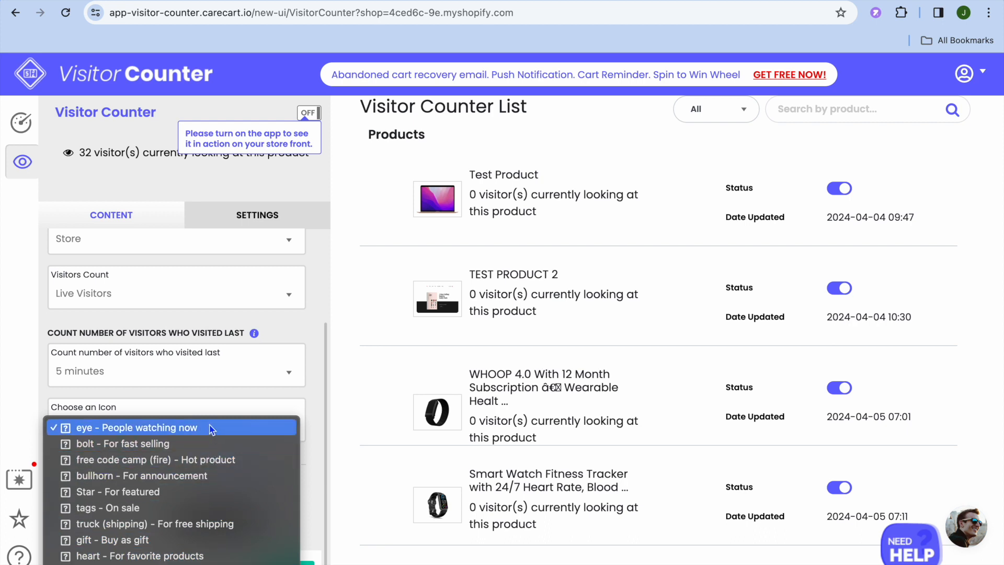
left_click(136, 427)
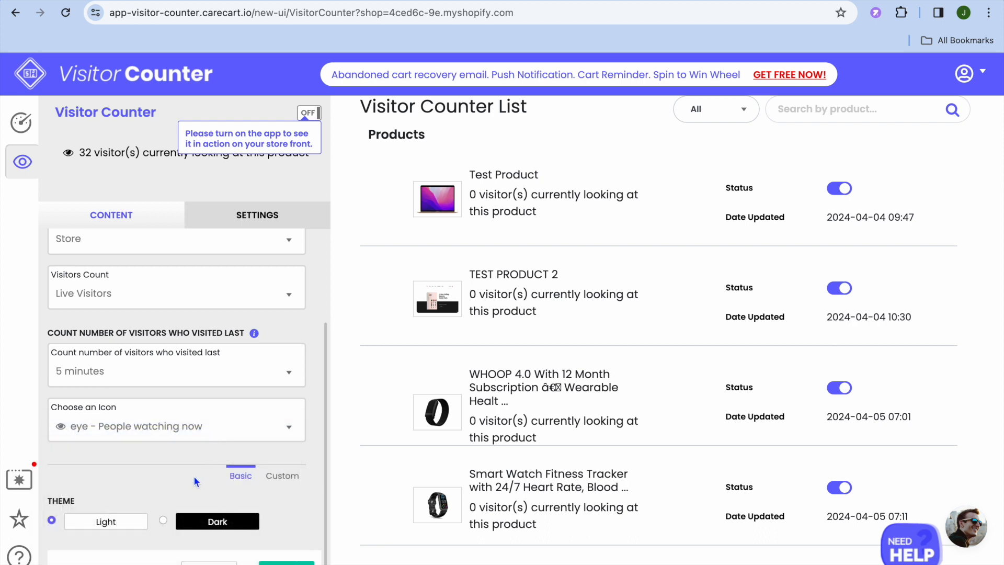
mouse_move(172, 523)
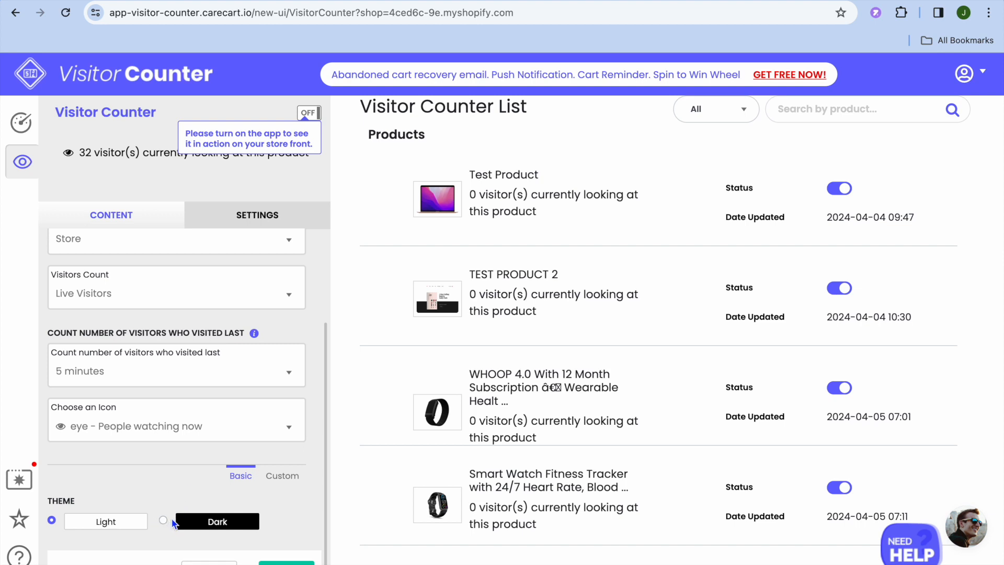
mouse_move(283, 479)
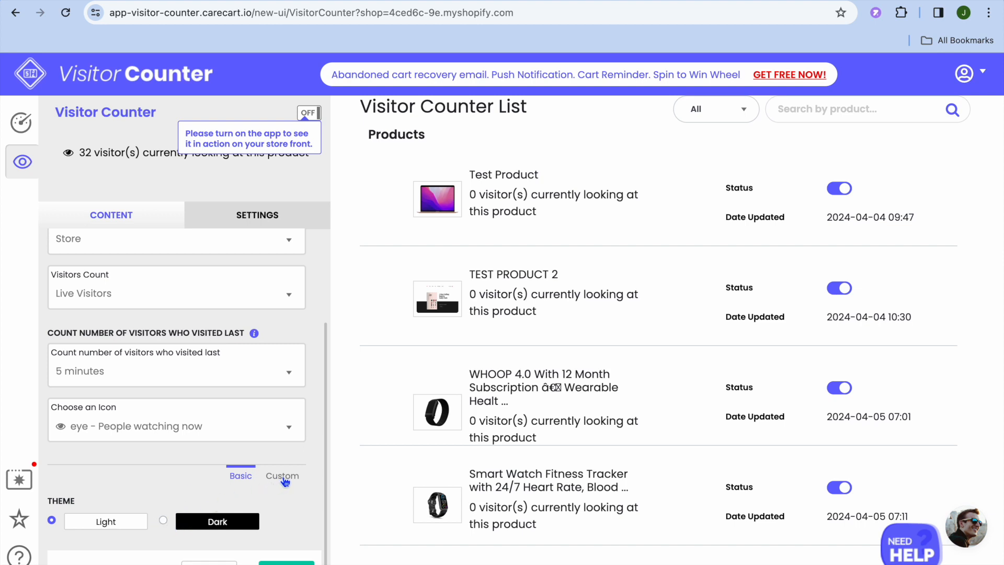
left_click(281, 476)
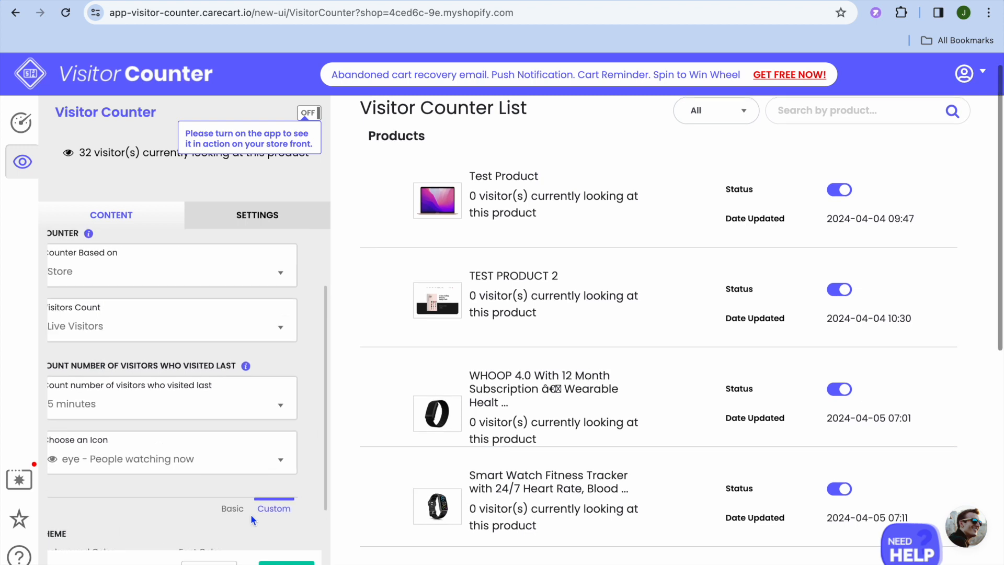
left_click(232, 508)
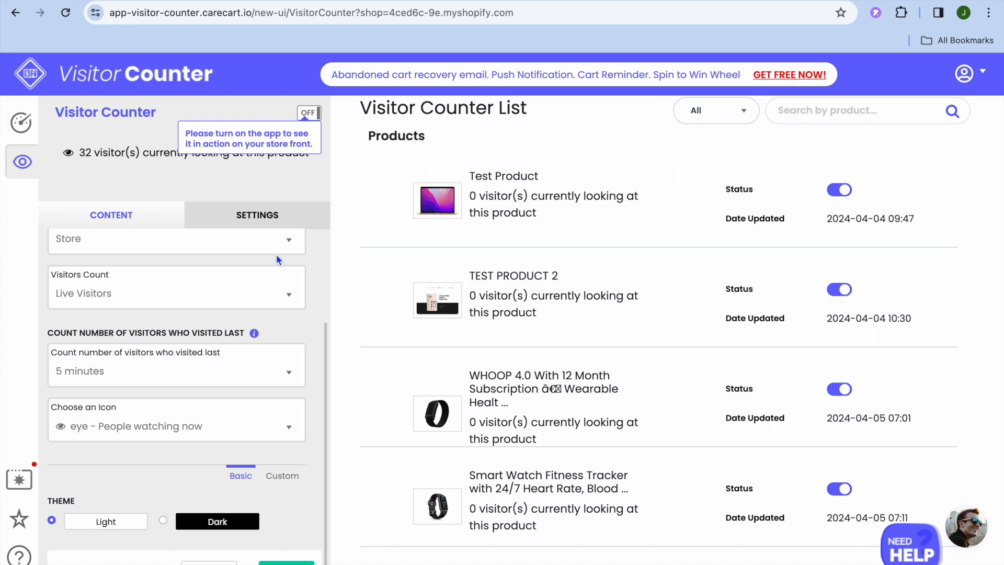
Review the style settings, toggle the counter ON for the storefront and save
left_click(257, 214)
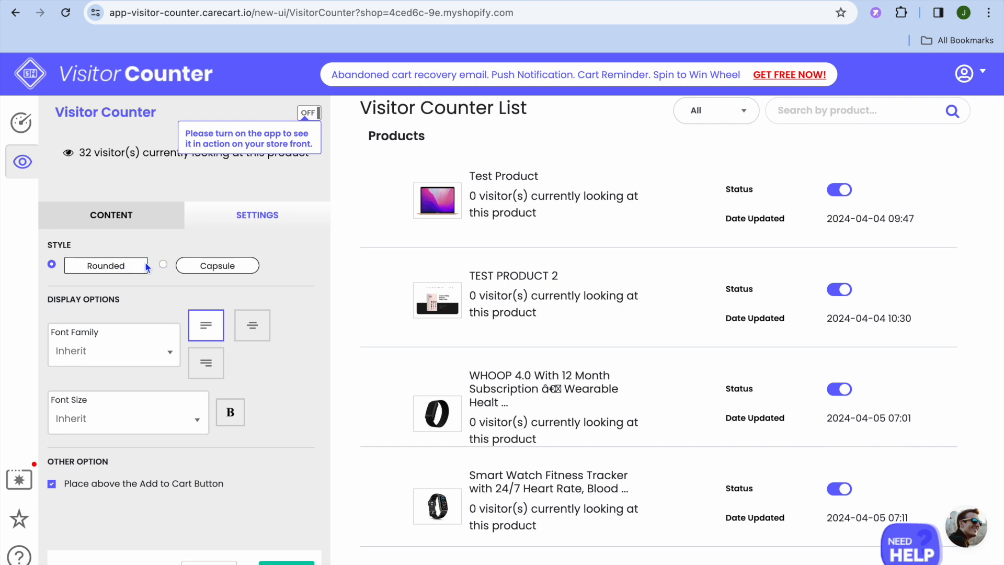
mouse_move(136, 381)
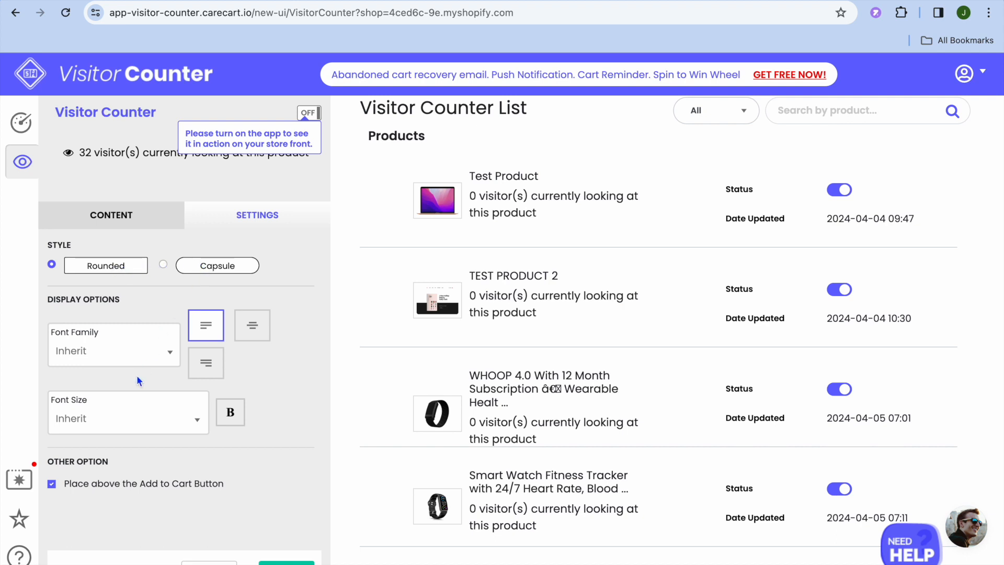
scroll("down", 3)
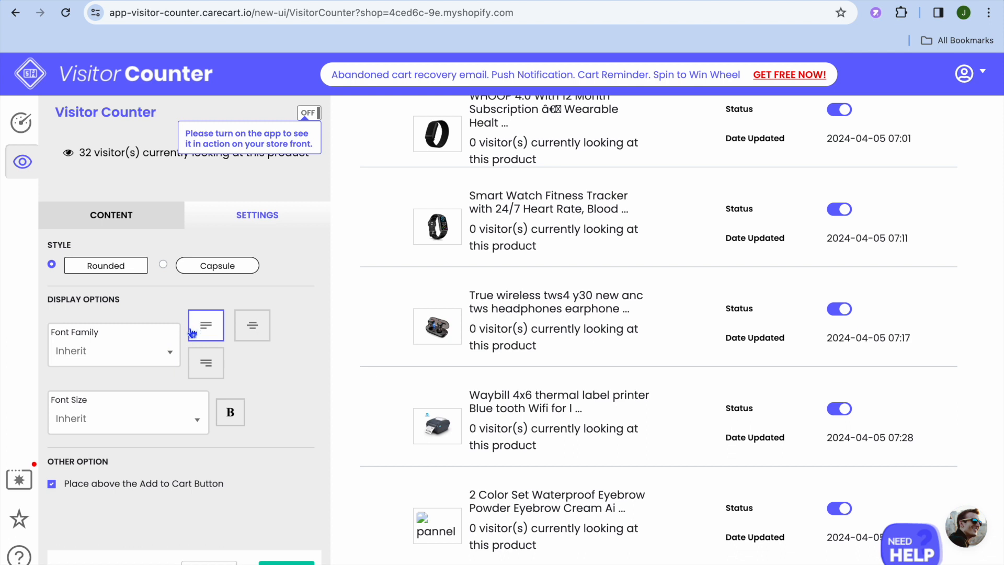
mouse_move(238, 247)
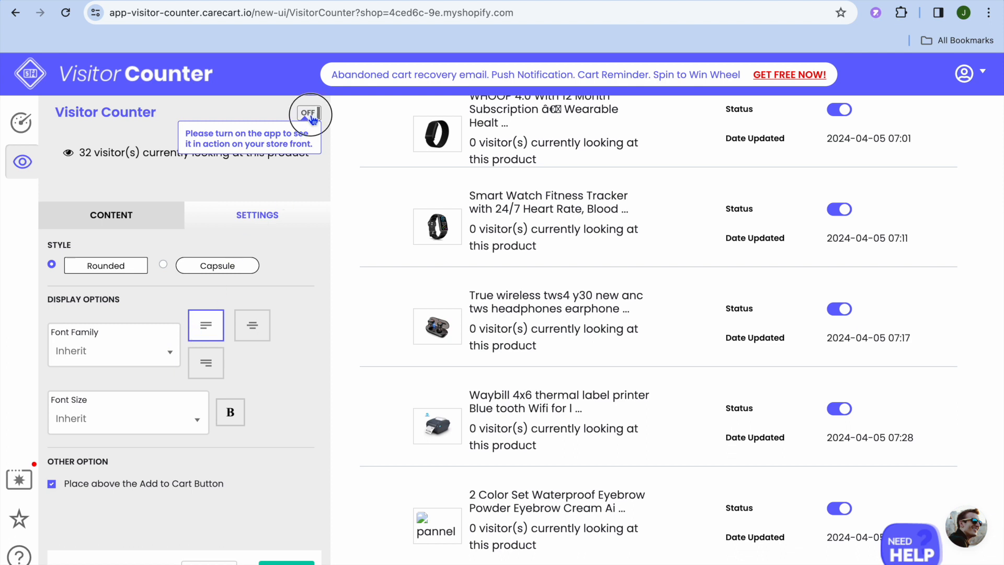
left_click(310, 113)
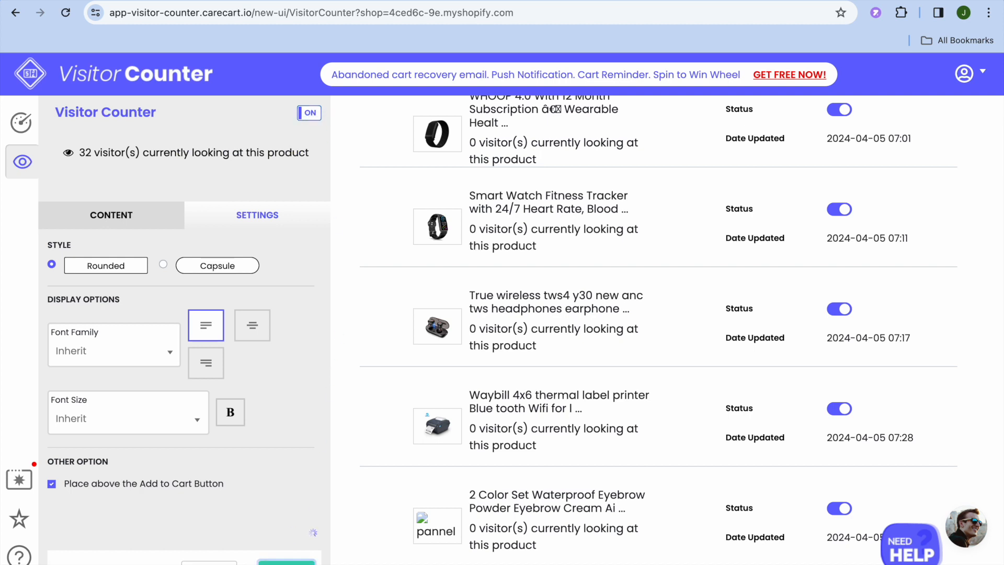
left_click(111, 214)
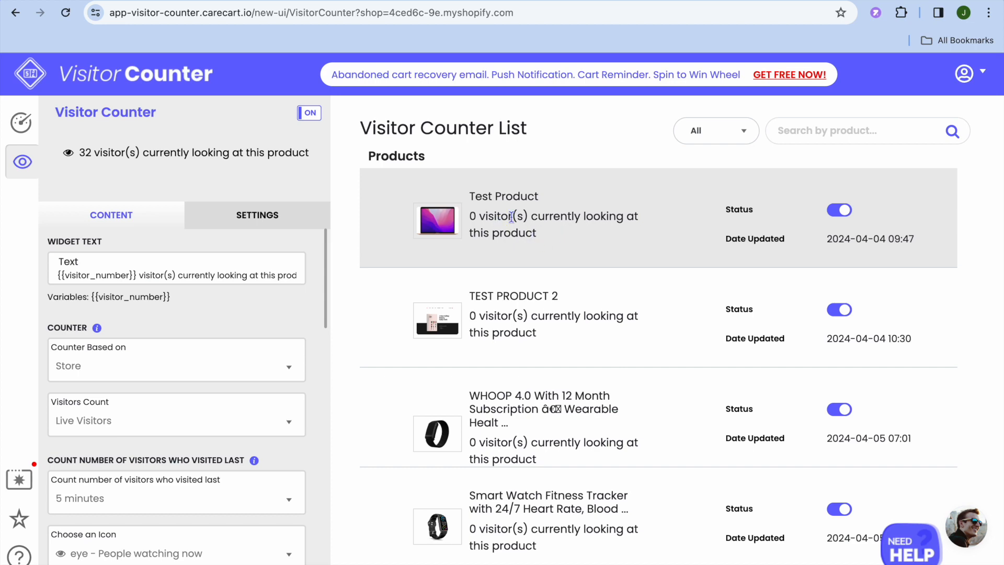
scroll("down", 3)
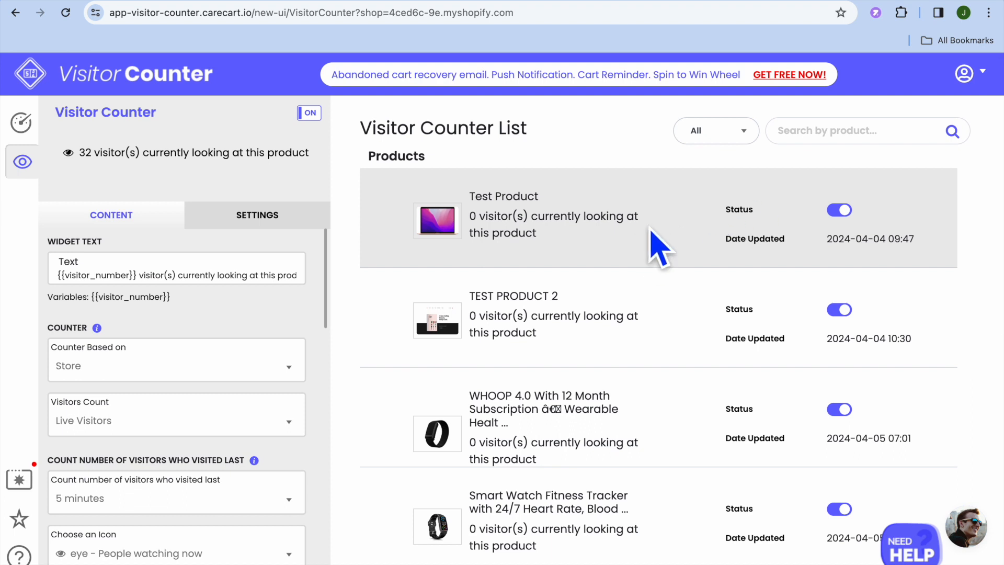
mouse_move(571, 209)
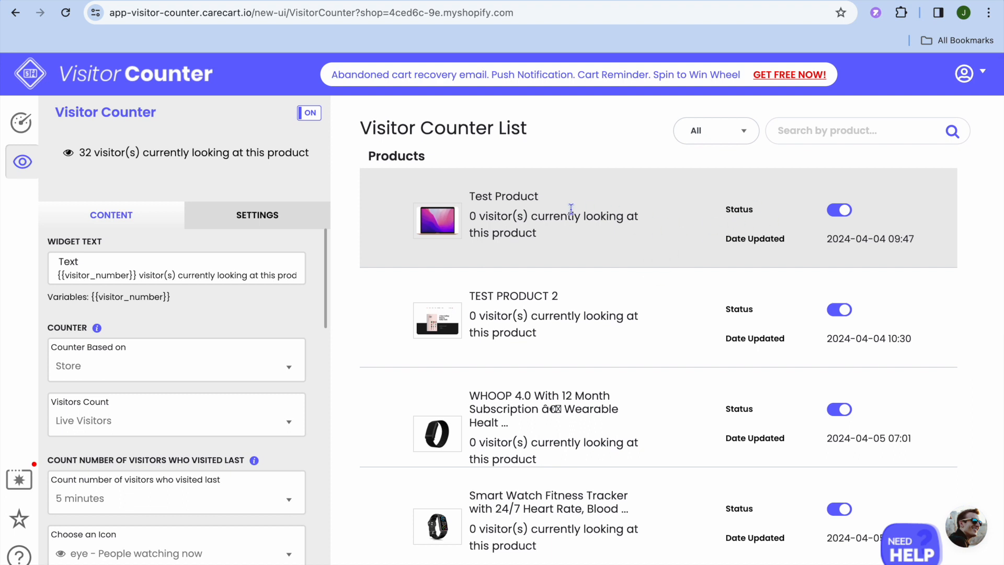
mouse_move(463, 233)
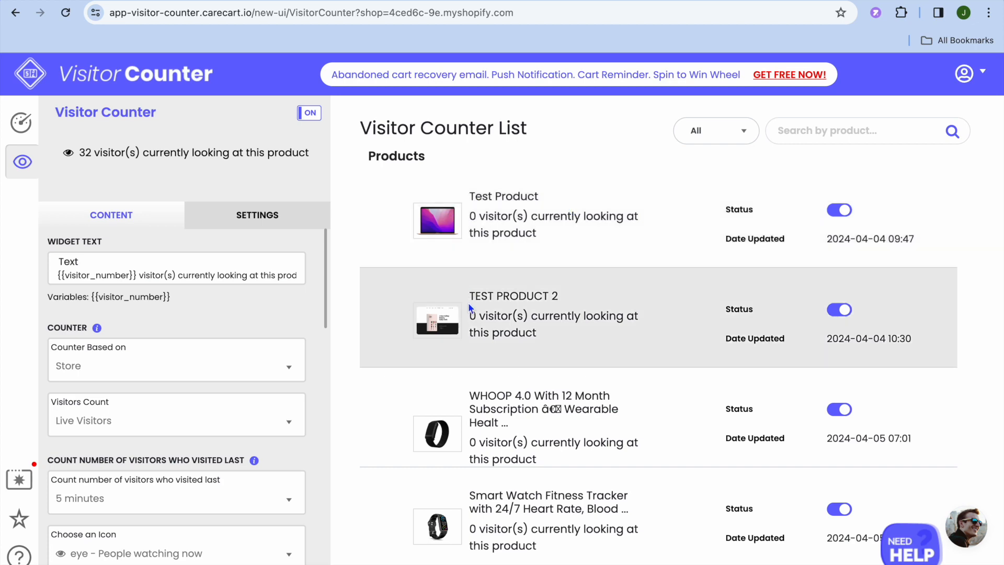
scroll("down", 3)
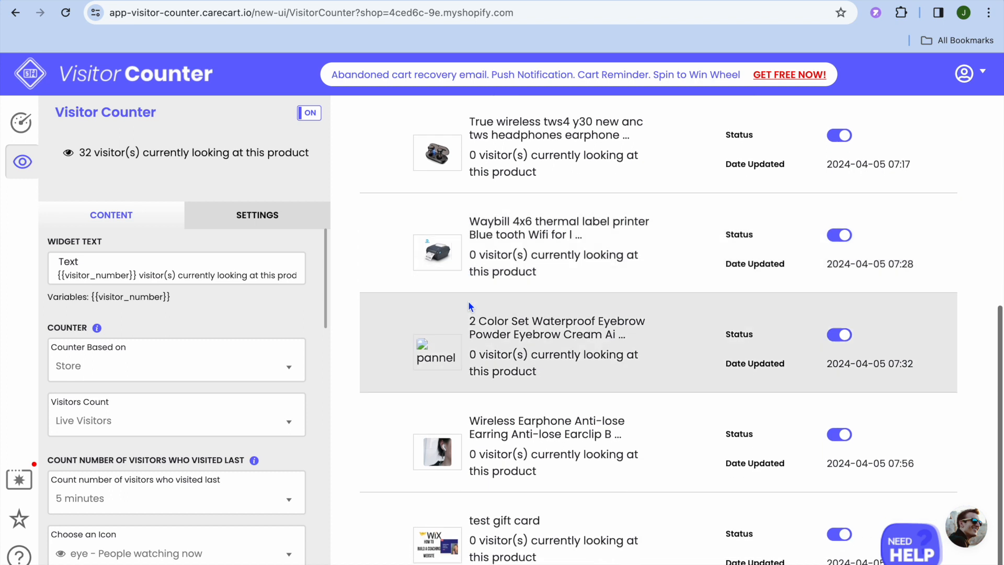
scroll("down", 3)
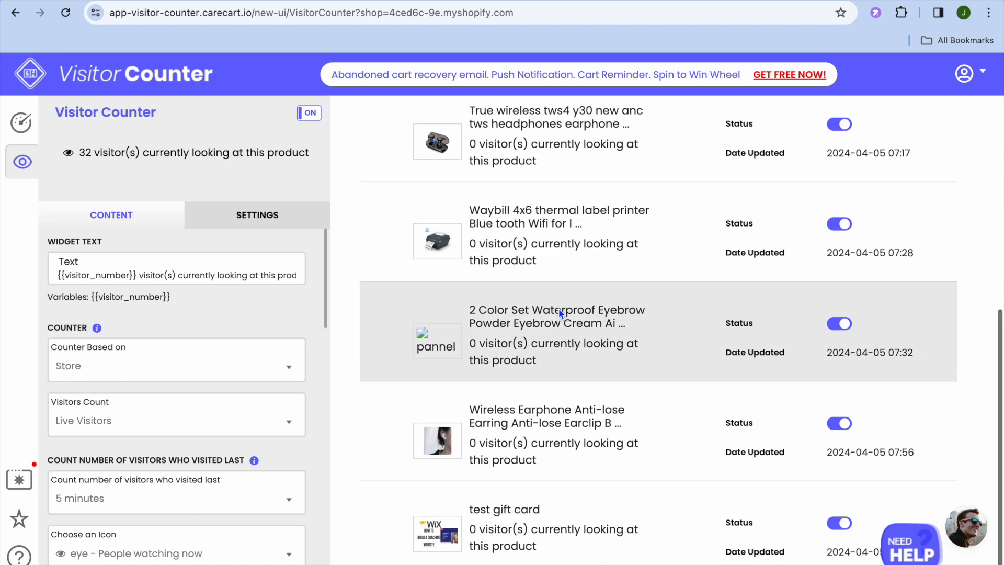